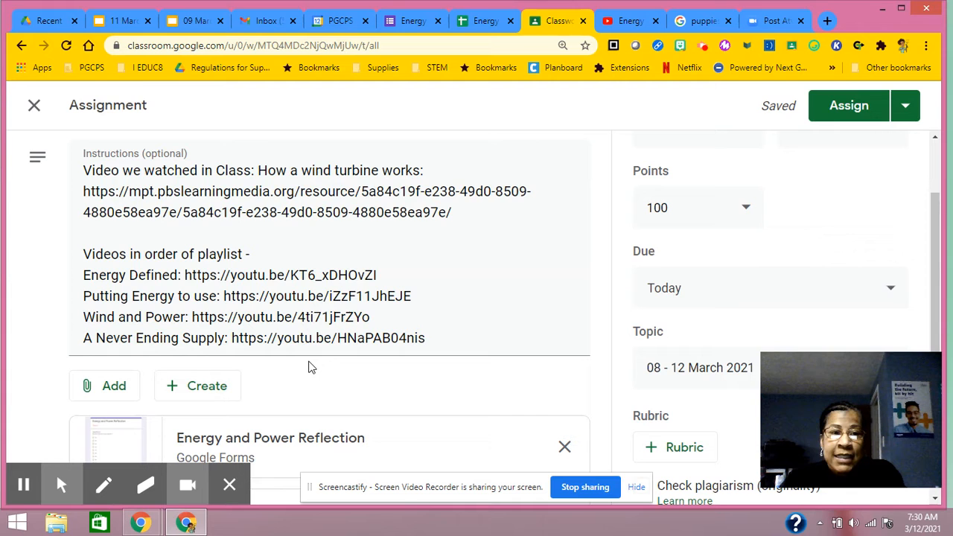
mouse_move(246, 104)
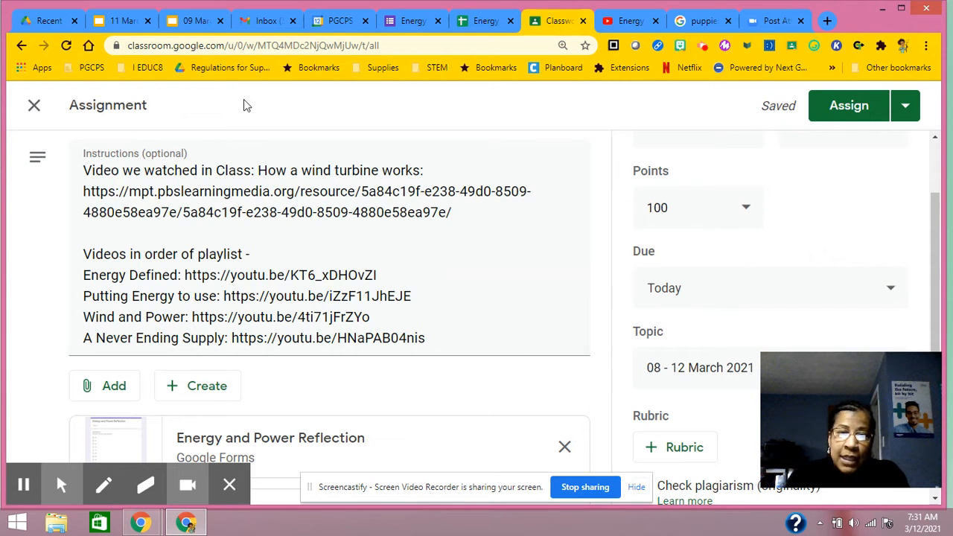
Step: Select the PBS Learning Media wind turbine video URL in the Instructions field
left_click_drag(83, 190, 450, 212)
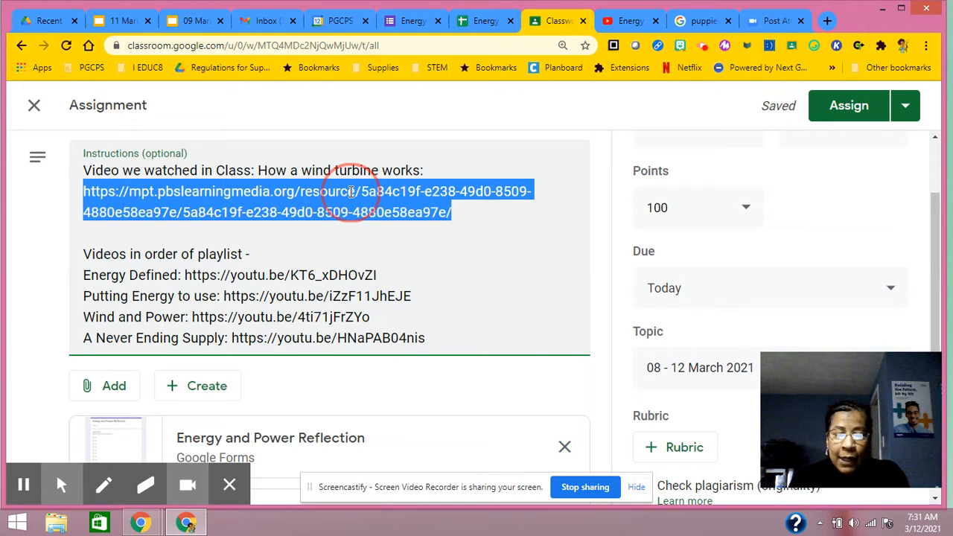
mouse_move(444, 211)
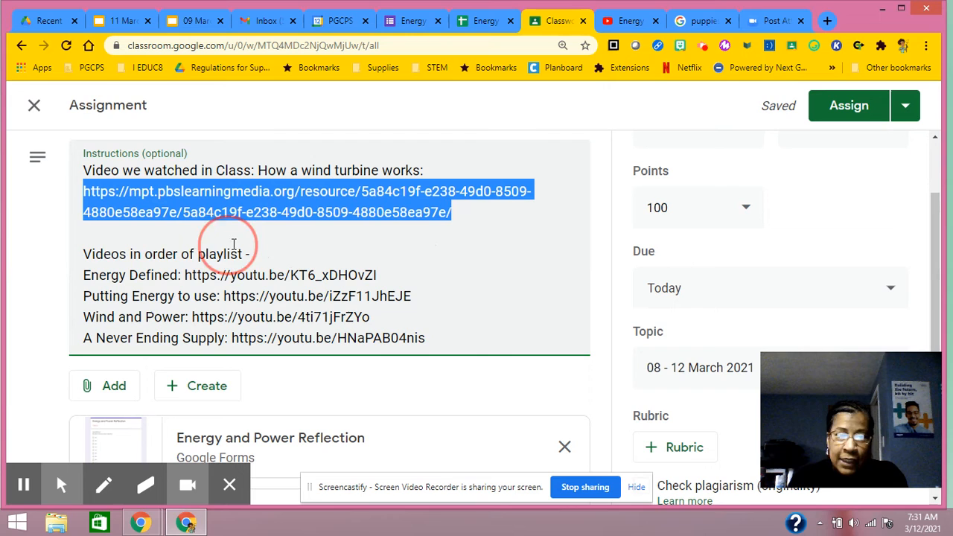
mouse_move(274, 246)
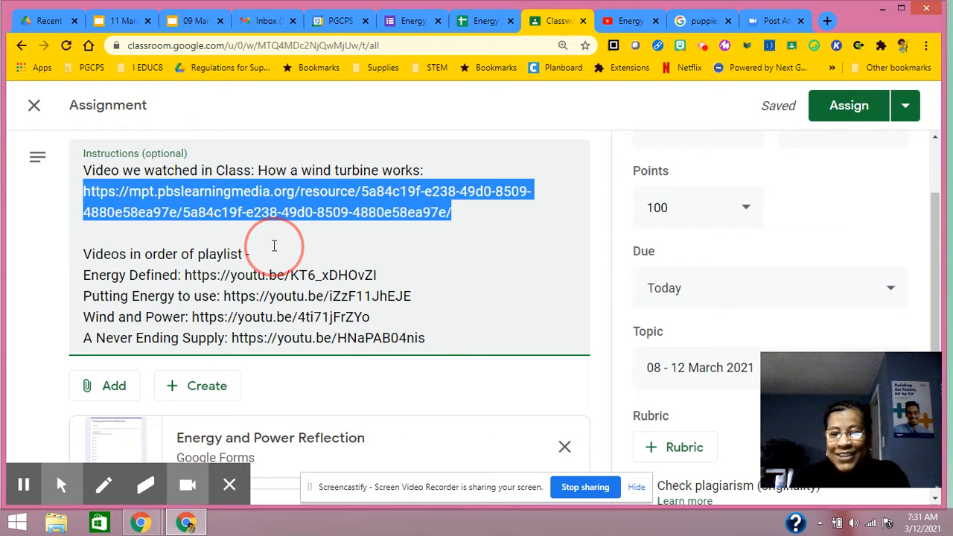
mouse_move(158, 245)
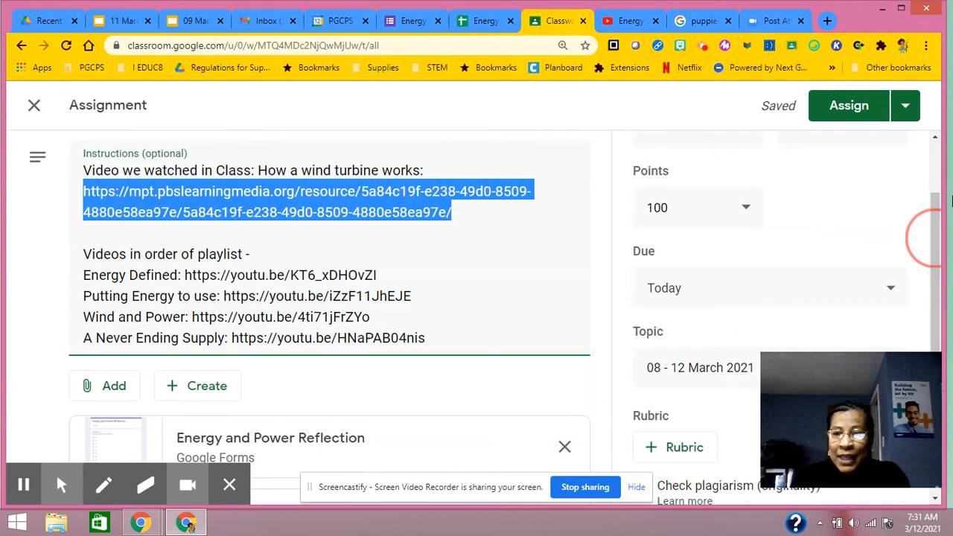
scroll("down", 3)
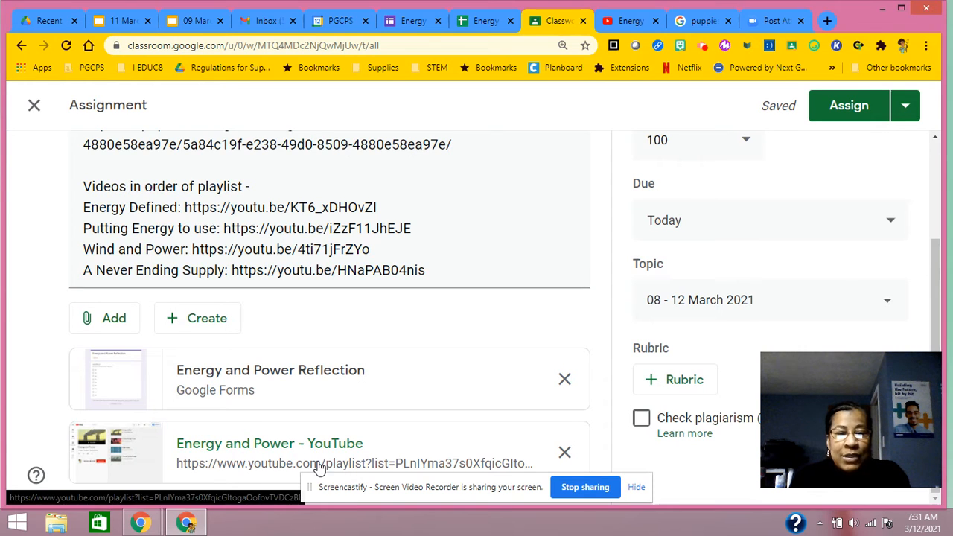
mouse_move(227, 444)
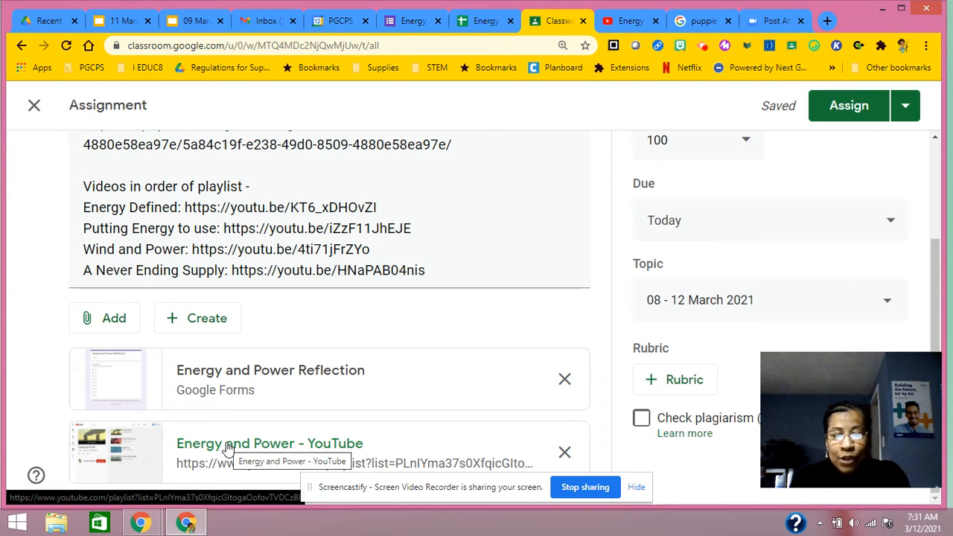
mouse_move(429, 455)
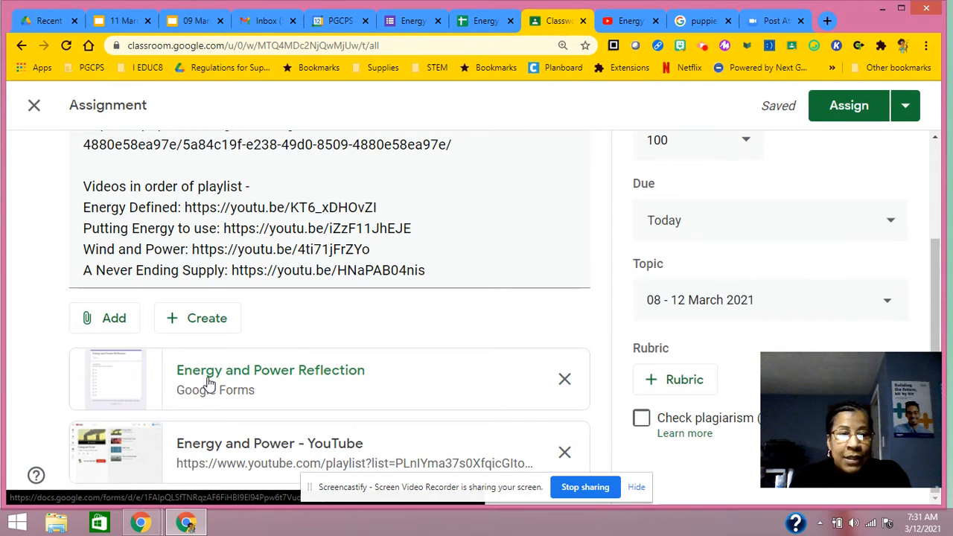
Step: Open the Energy and Power Reflection form and scroll through its first sections
left_click(270, 370)
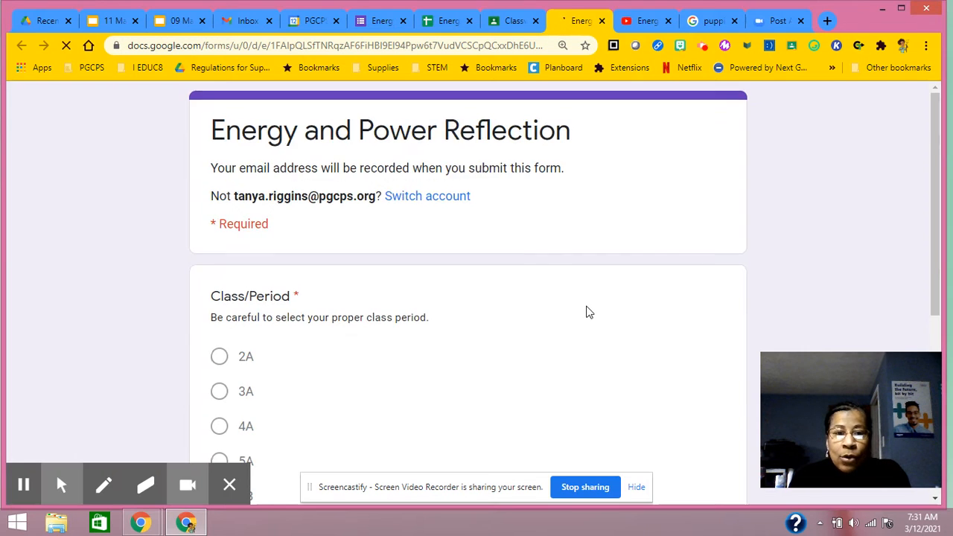
scroll("down", 3)
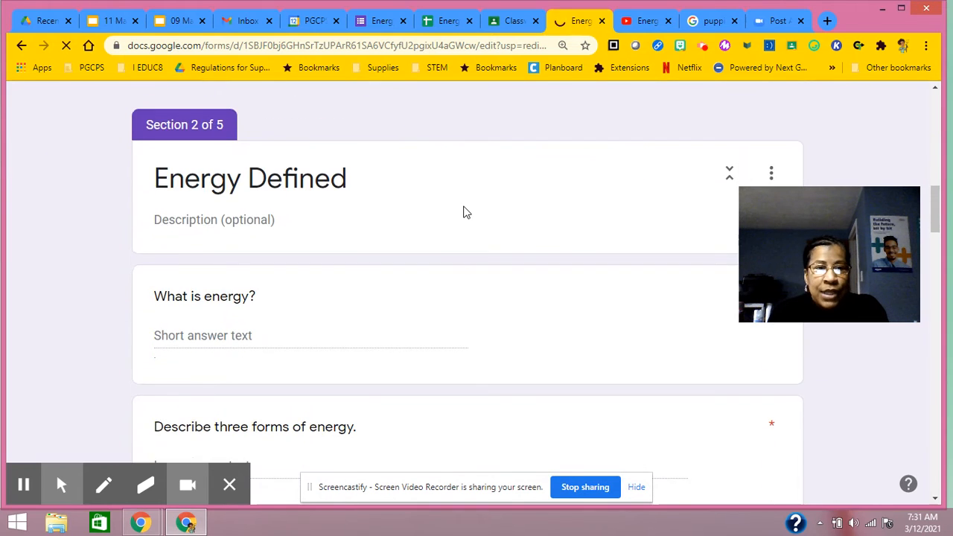
scroll("down", 3)
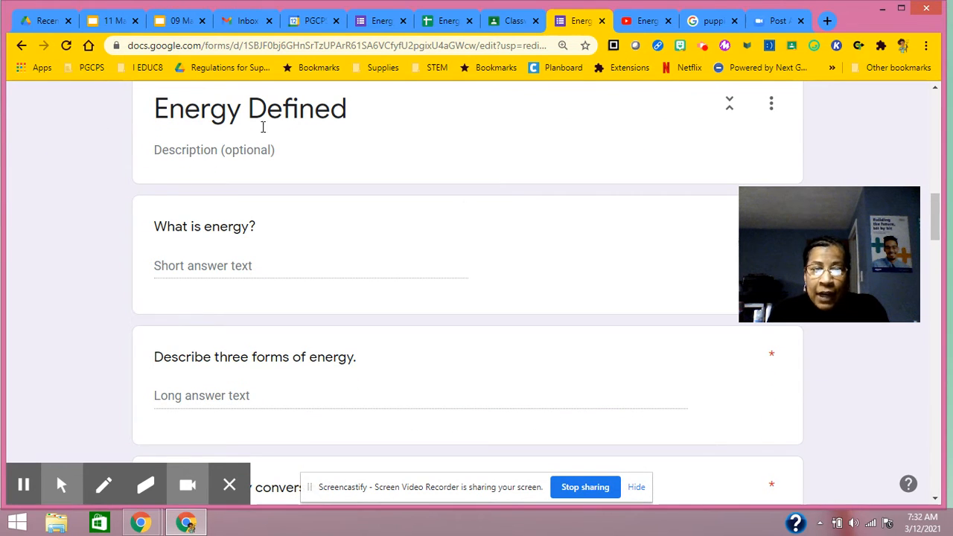
scroll("down", 3)
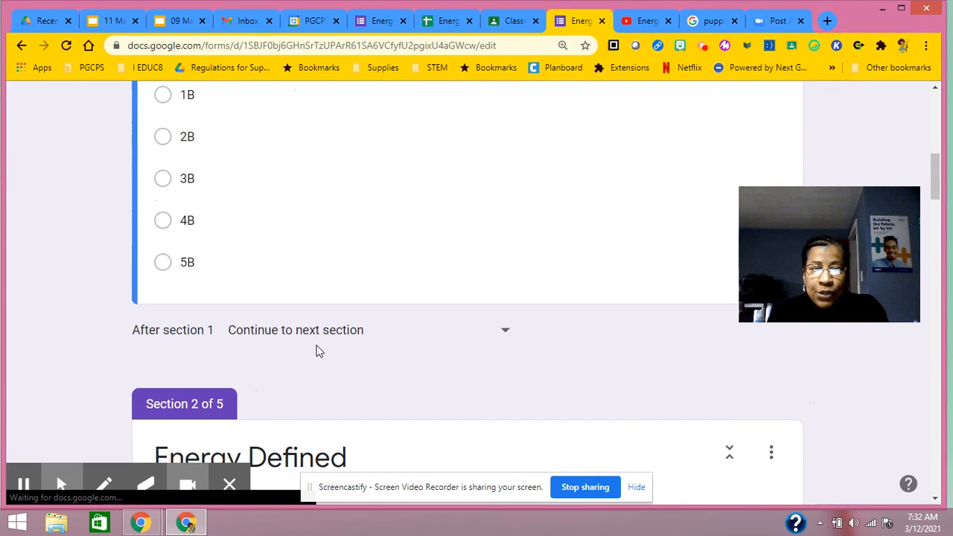
scroll("down", 3)
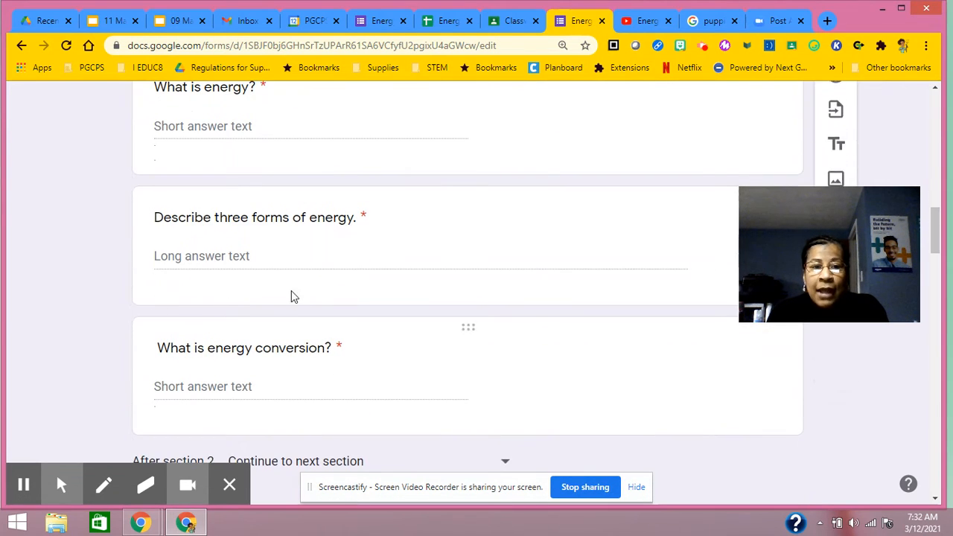
scroll("up", 3)
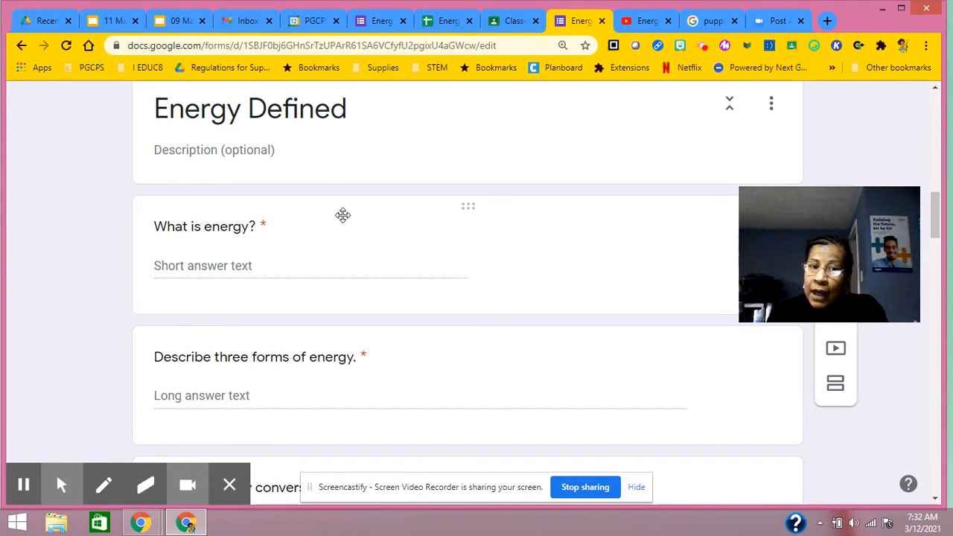
scroll("down", 3)
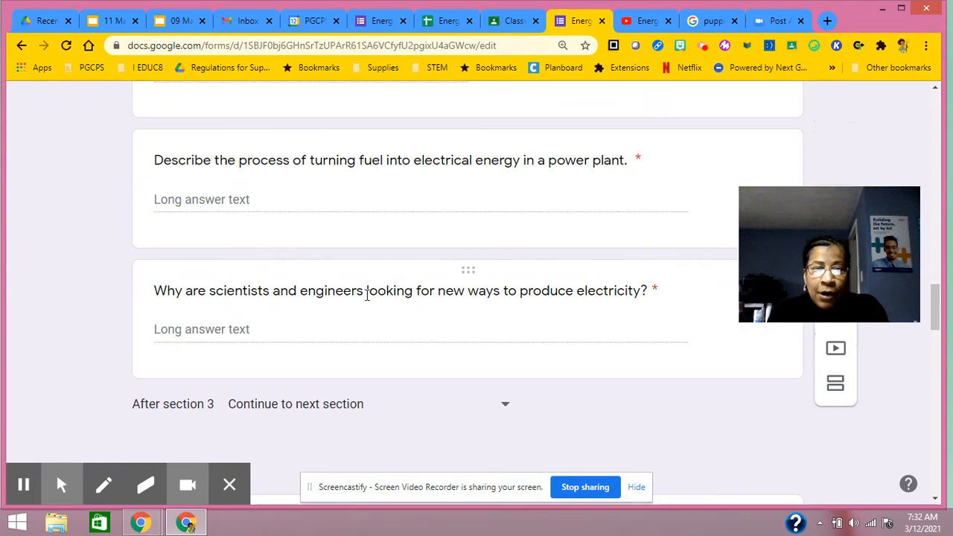
scroll("up", 3)
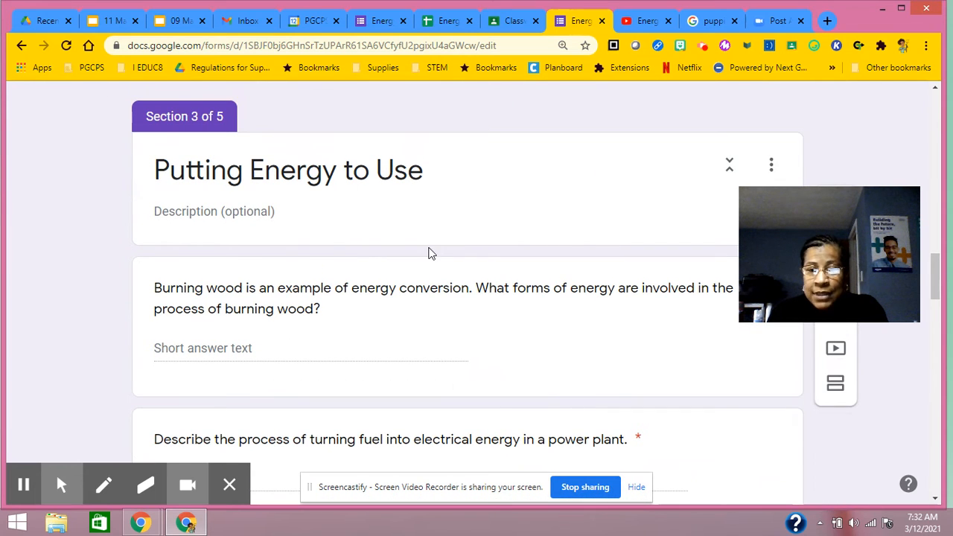
Step: Scroll further down the form to review the remaining sections through section 5
scroll("down", 3)
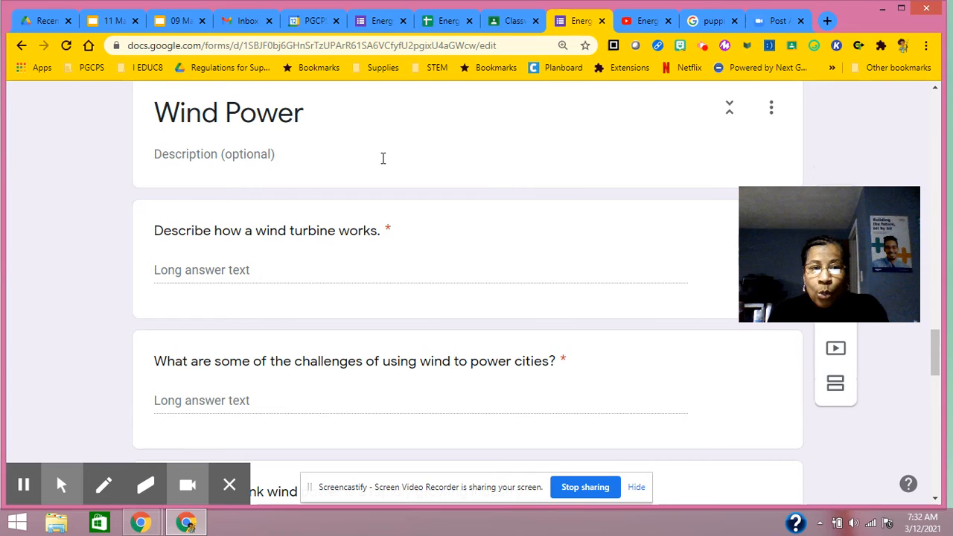
scroll("down", 3)
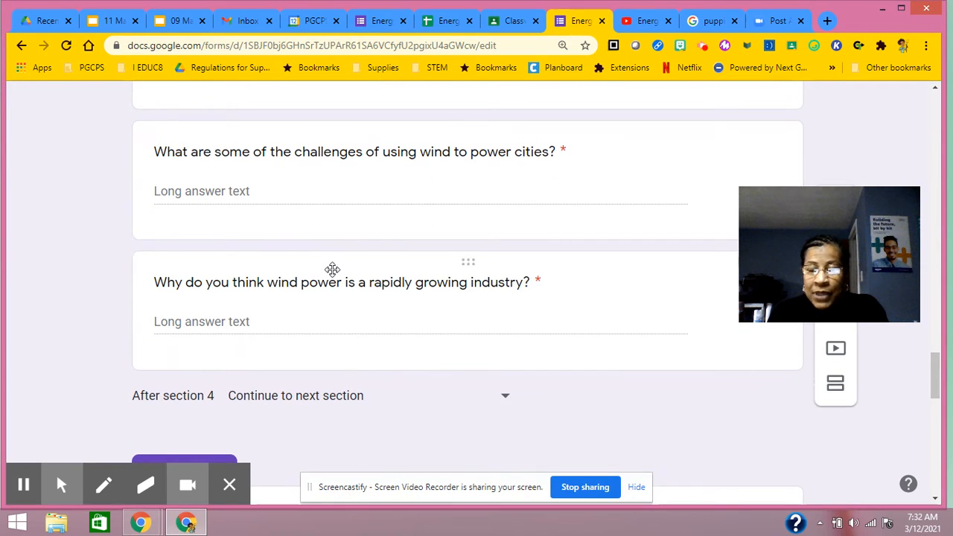
scroll("up", 3)
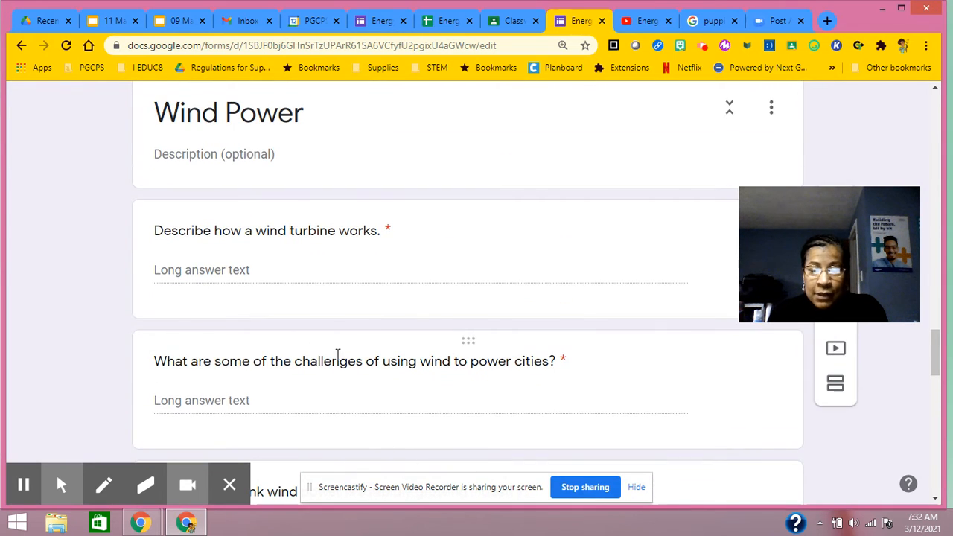
scroll("down", 3)
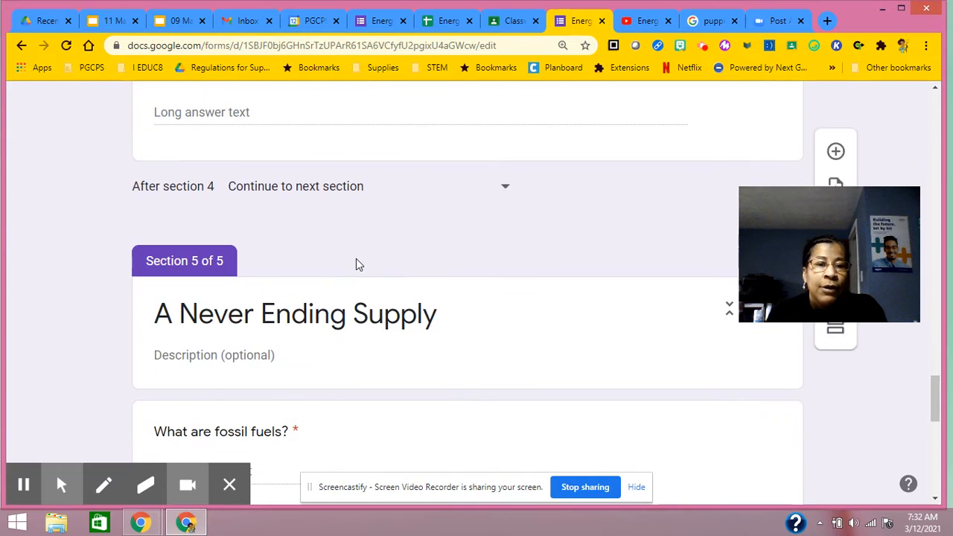
scroll("down", 3)
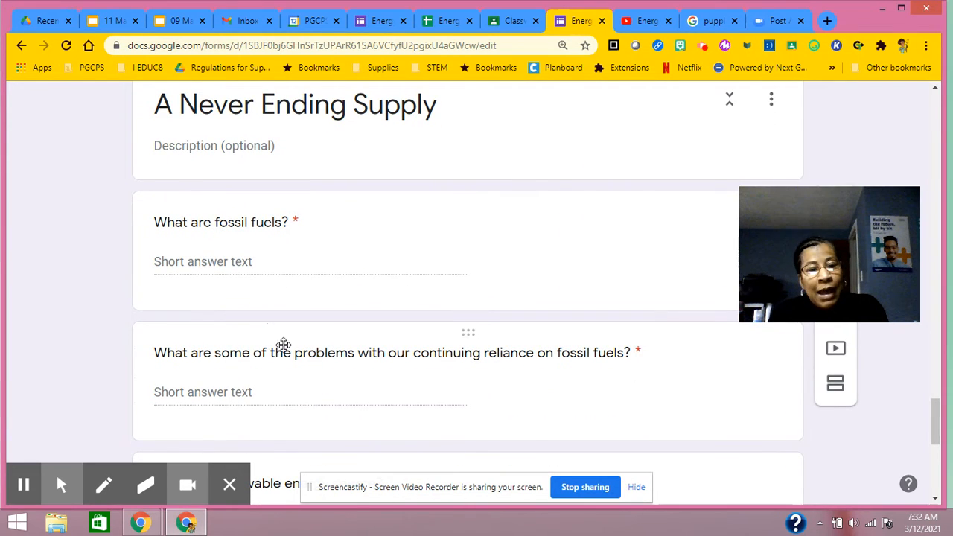
mouse_move(189, 350)
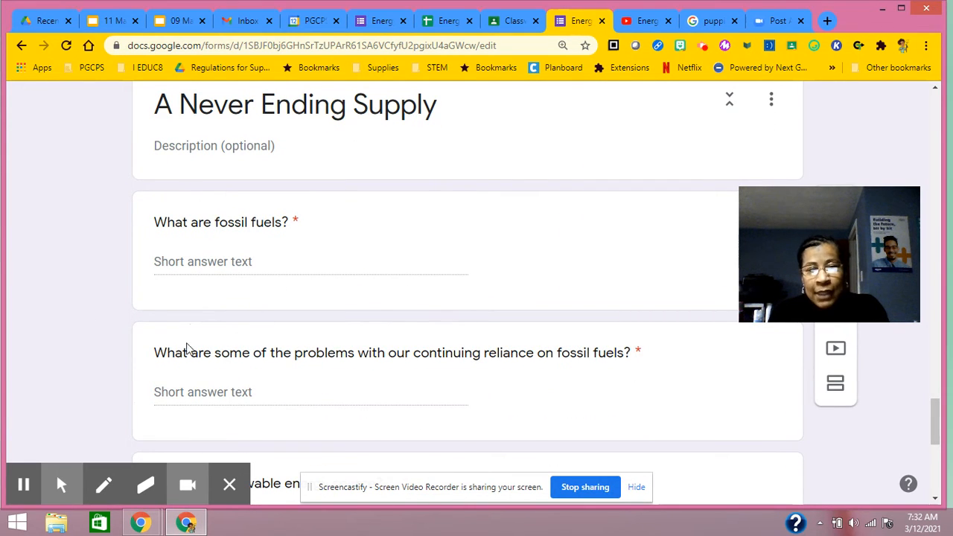
mouse_move(389, 164)
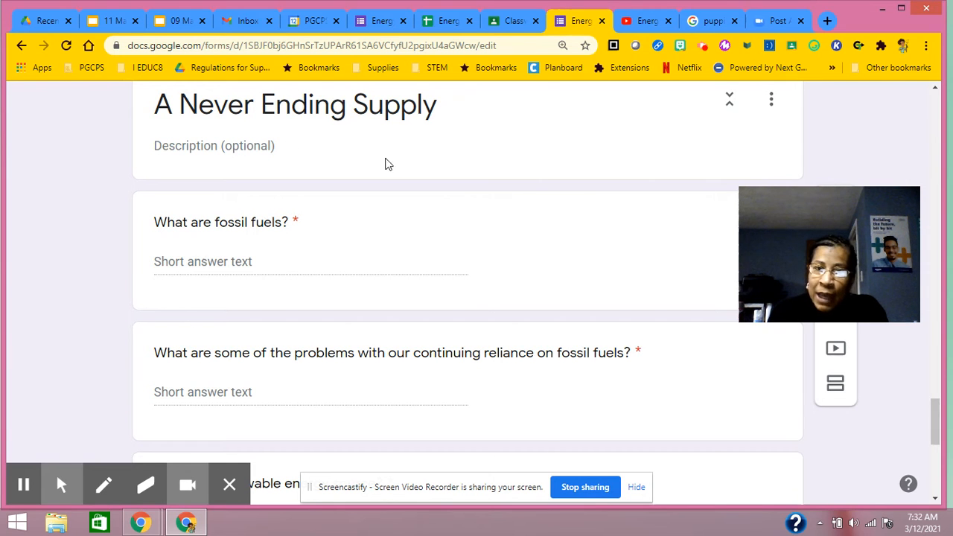
scroll("down", 3)
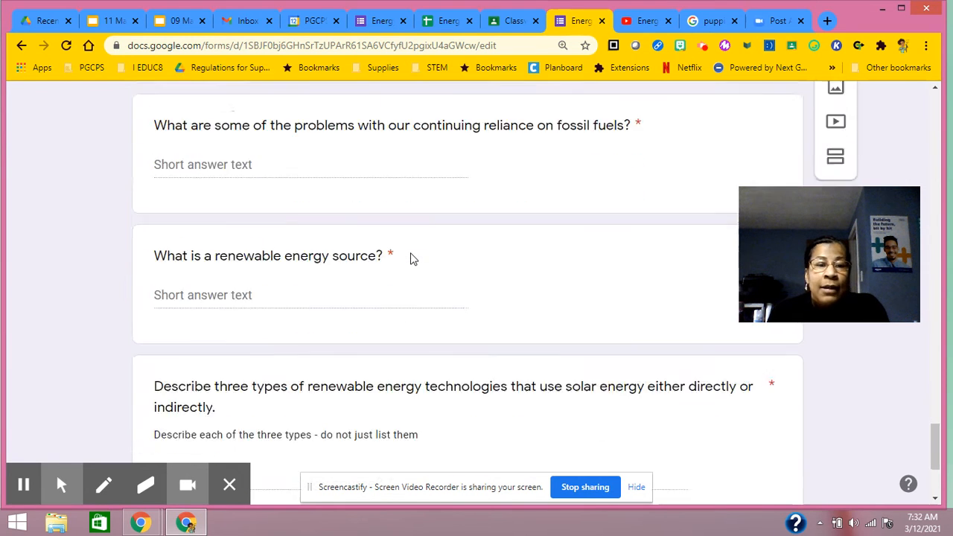
scroll("down", 3)
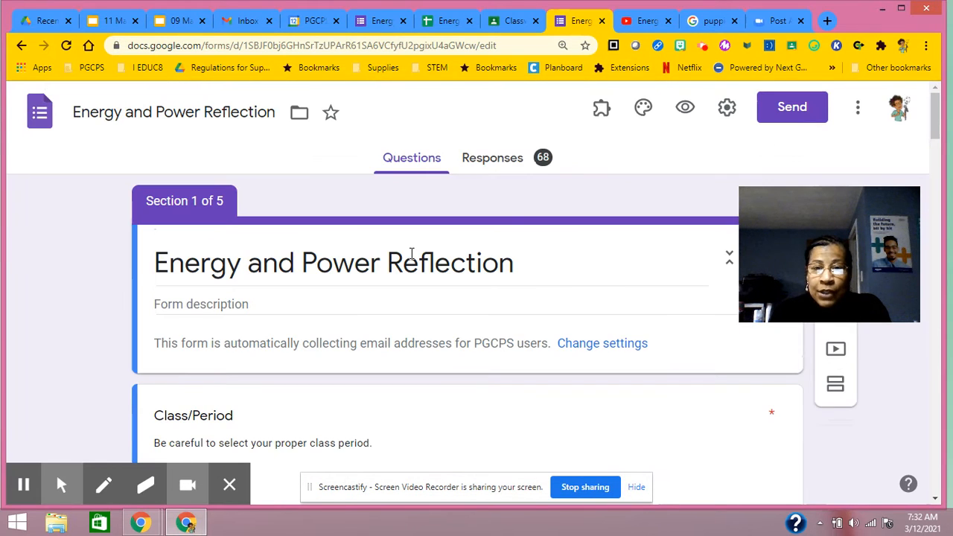
scroll("down", 3)
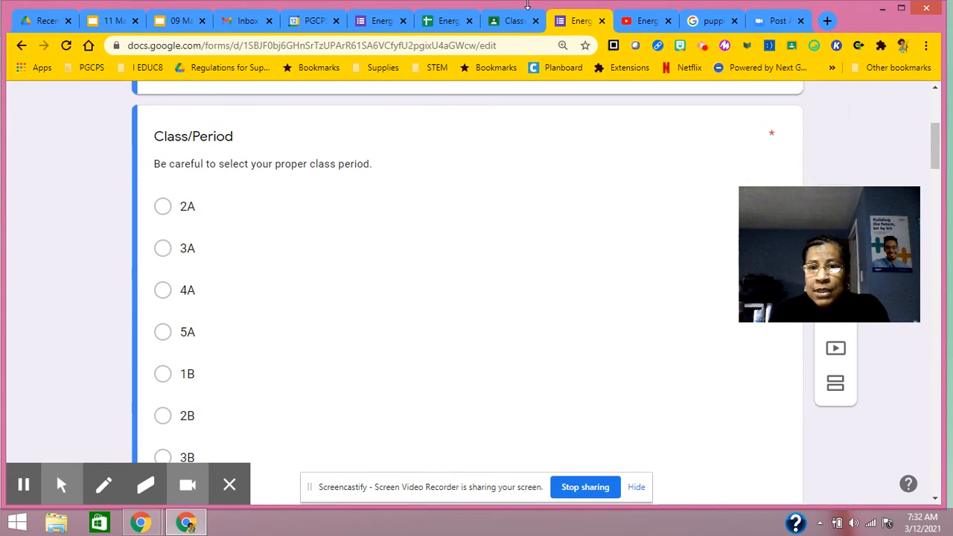
mouse_move(515, 21)
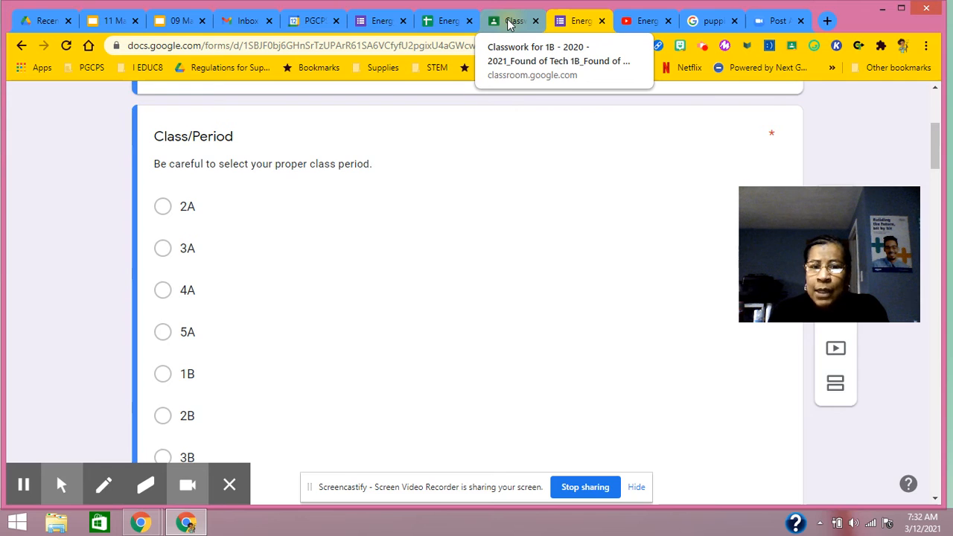
Step: Switch back to the Classroom tab showing the Energy and Power assignment draft
left_click(513, 21)
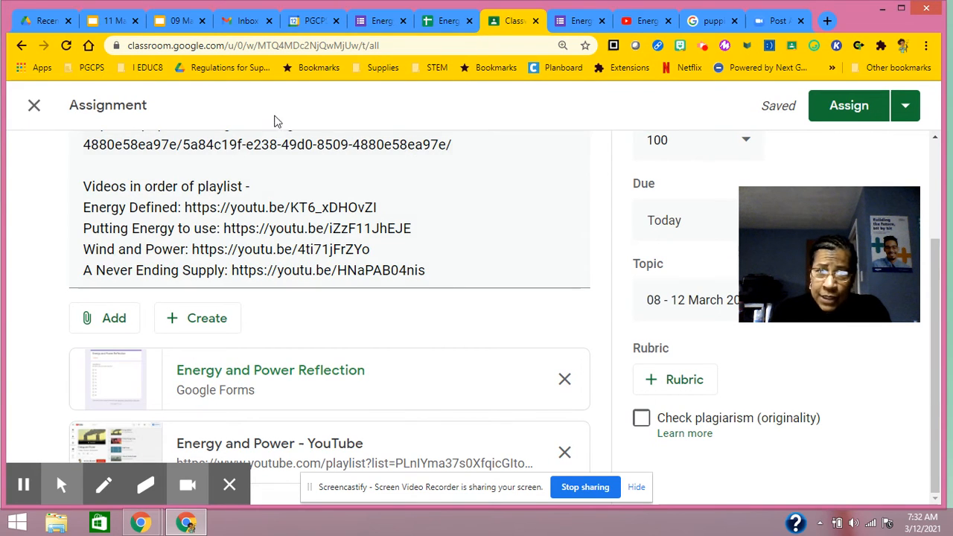
mouse_move(429, 191)
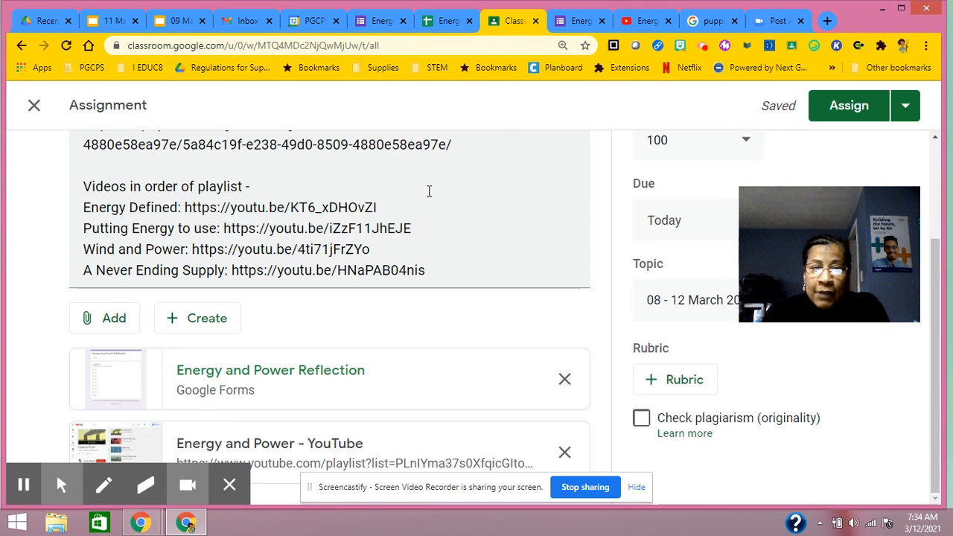
mouse_move(492, 402)
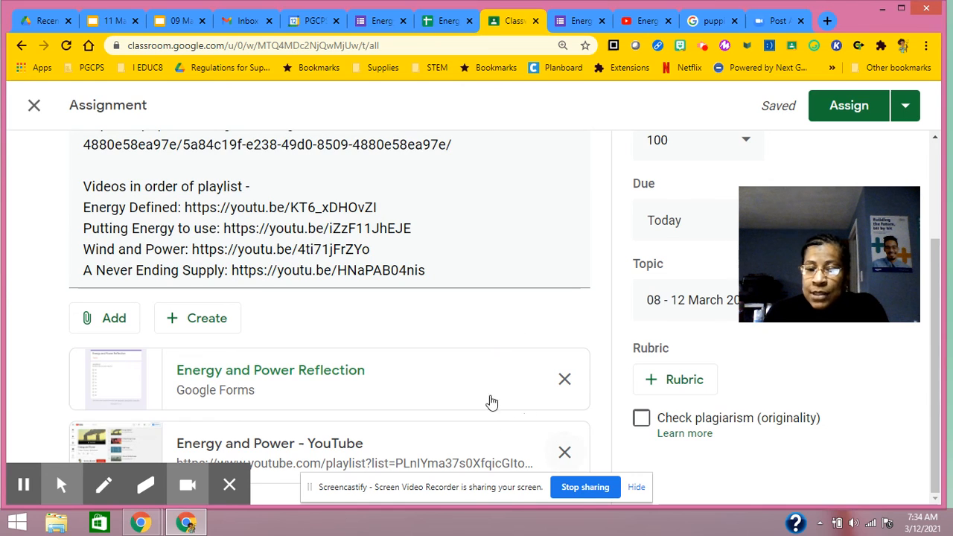